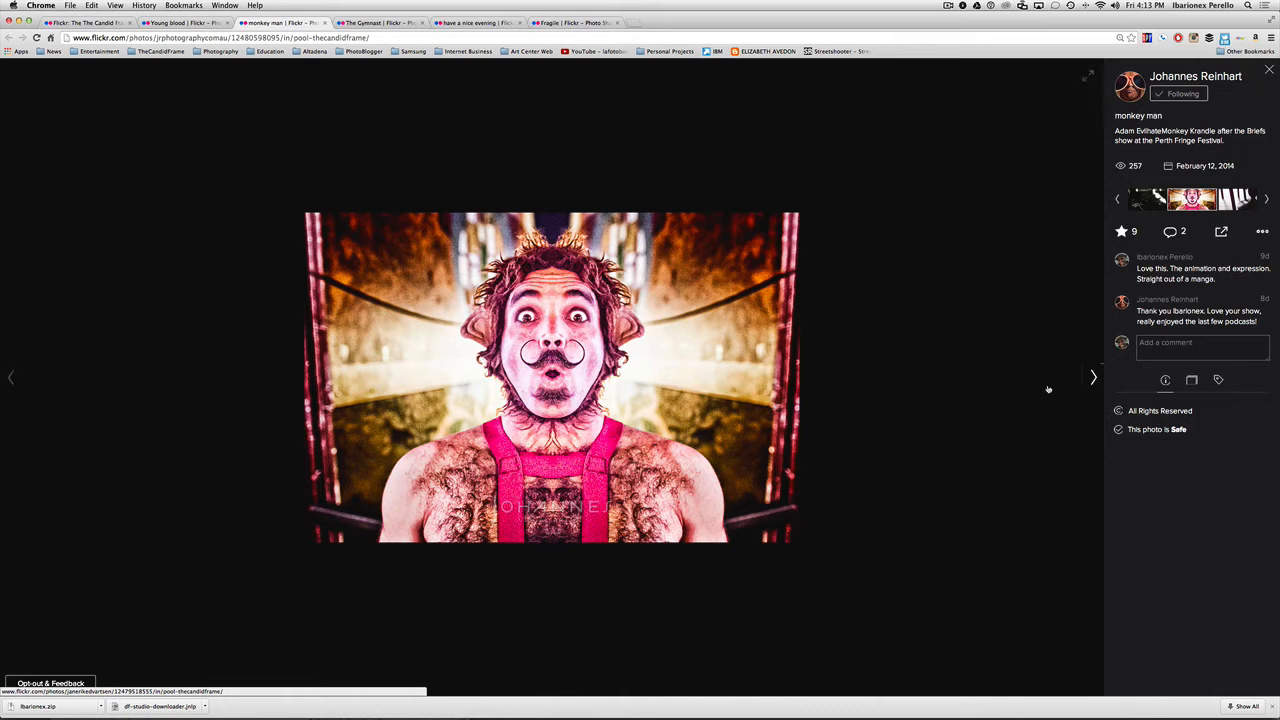
mouse_move(1025, 354)
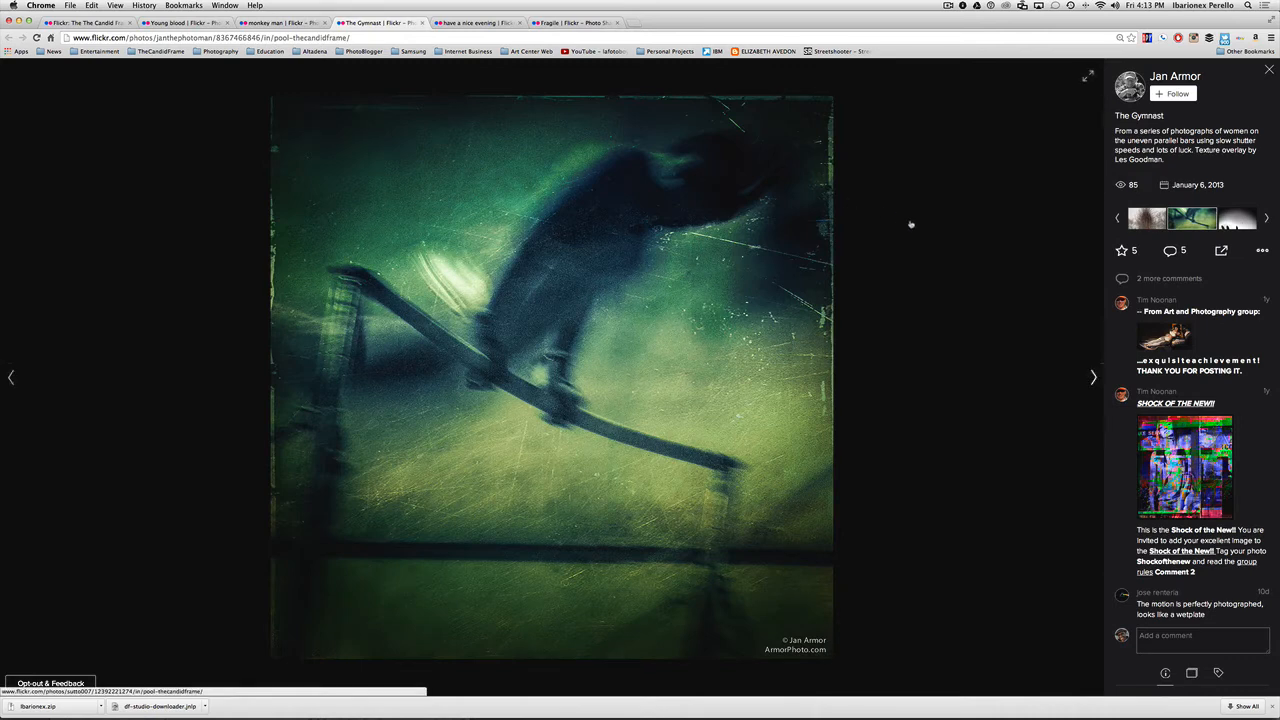
mouse_move(1000, 386)
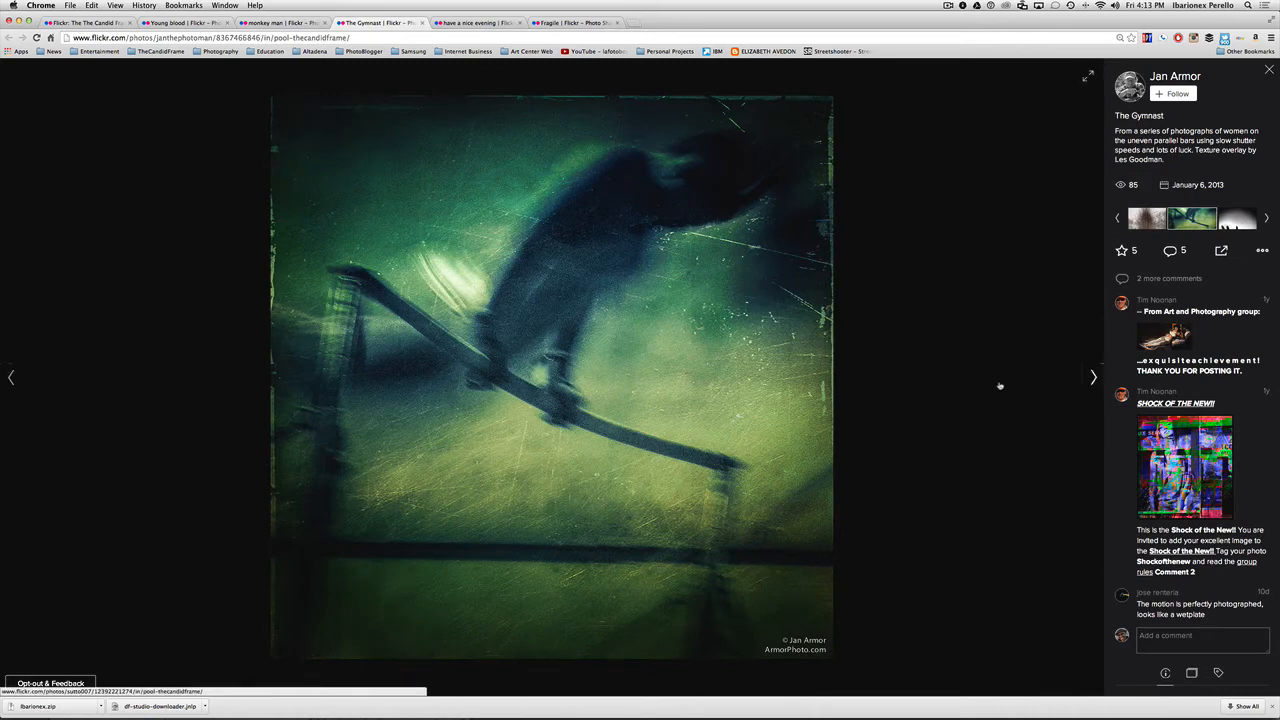
Scroll down The Gymnast by Jan Armor to read its description and comments
scroll(down, 3)
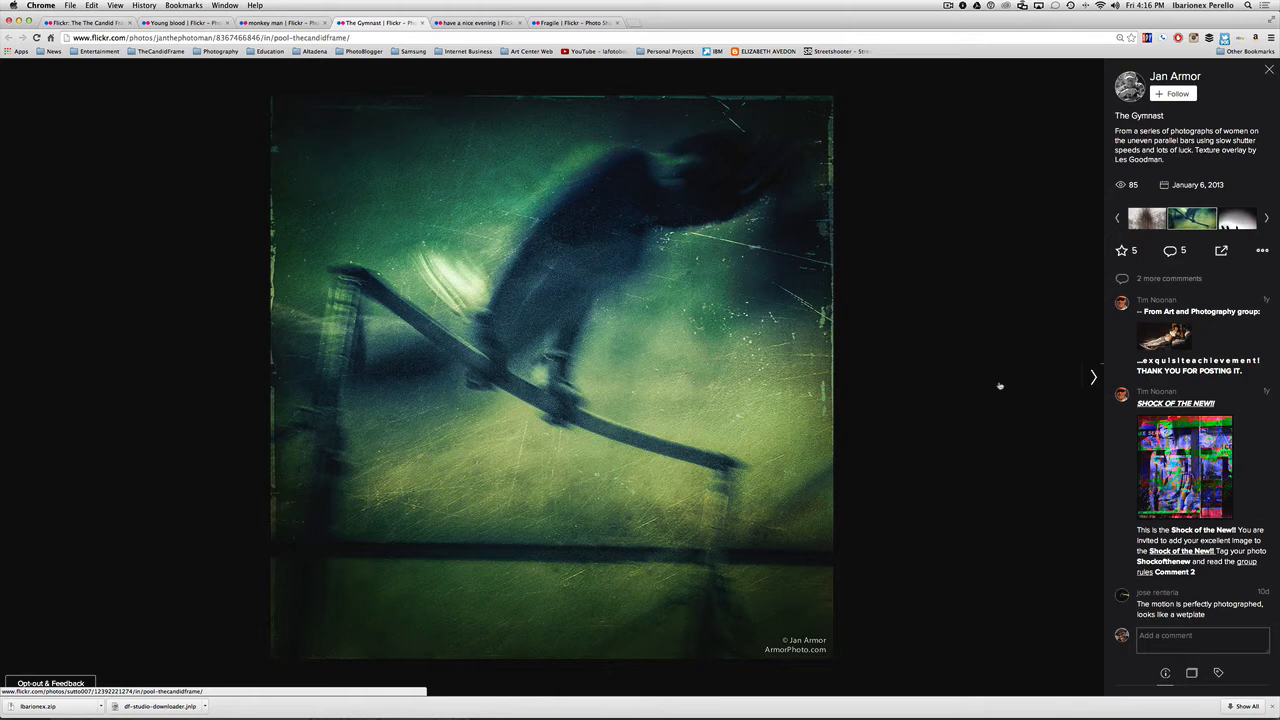
mouse_move(810, 290)
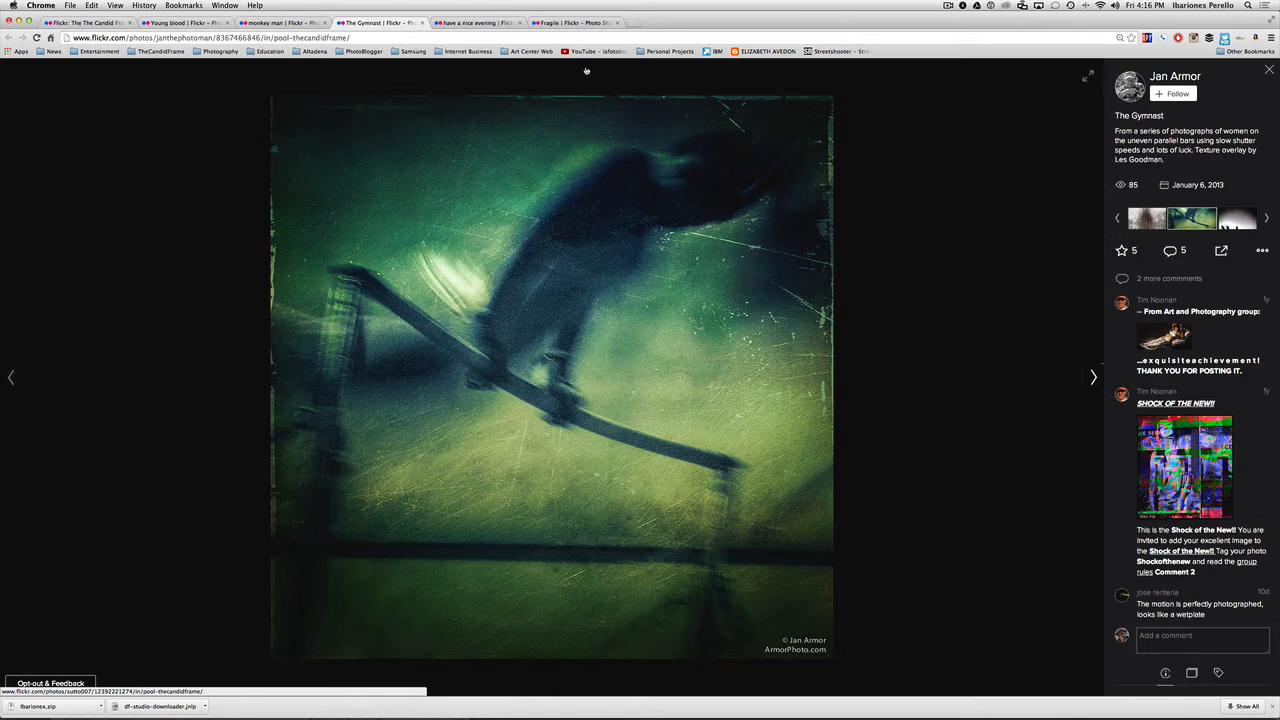
click(480, 22)
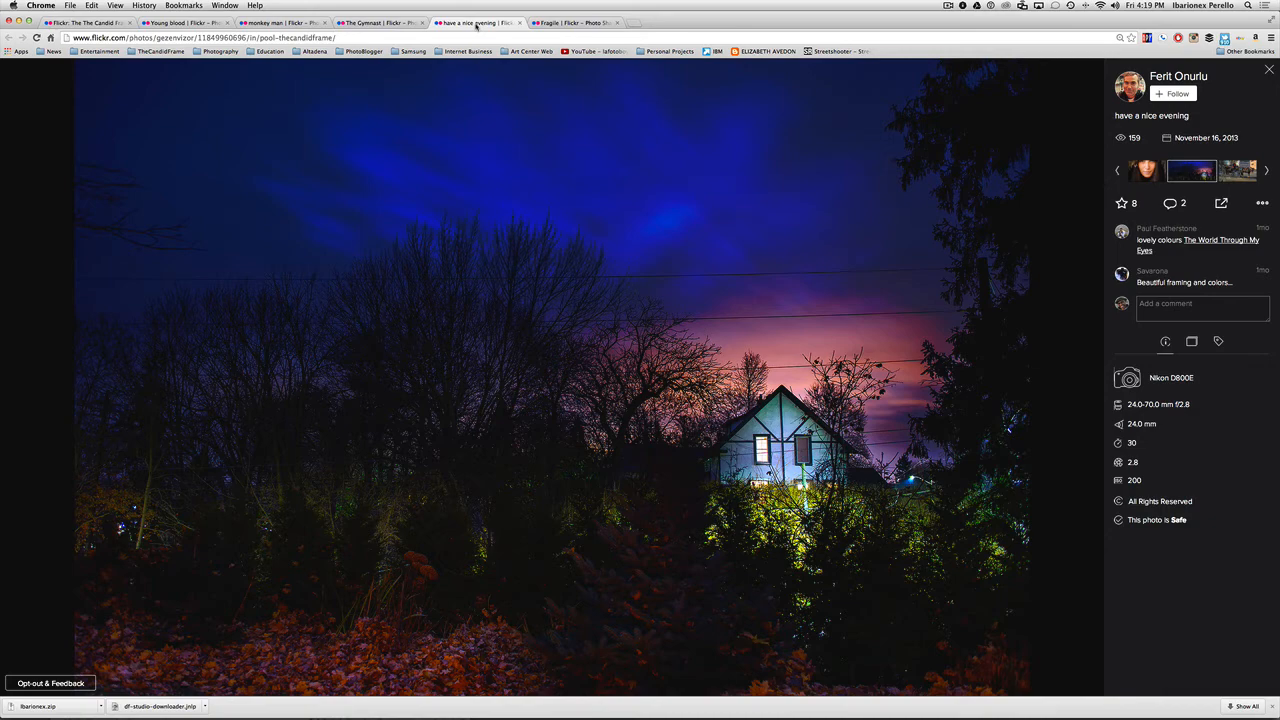
View Robert Cornelius's 'Fragile' portrait, then go back to The Candid Frame pool page
click(580, 22)
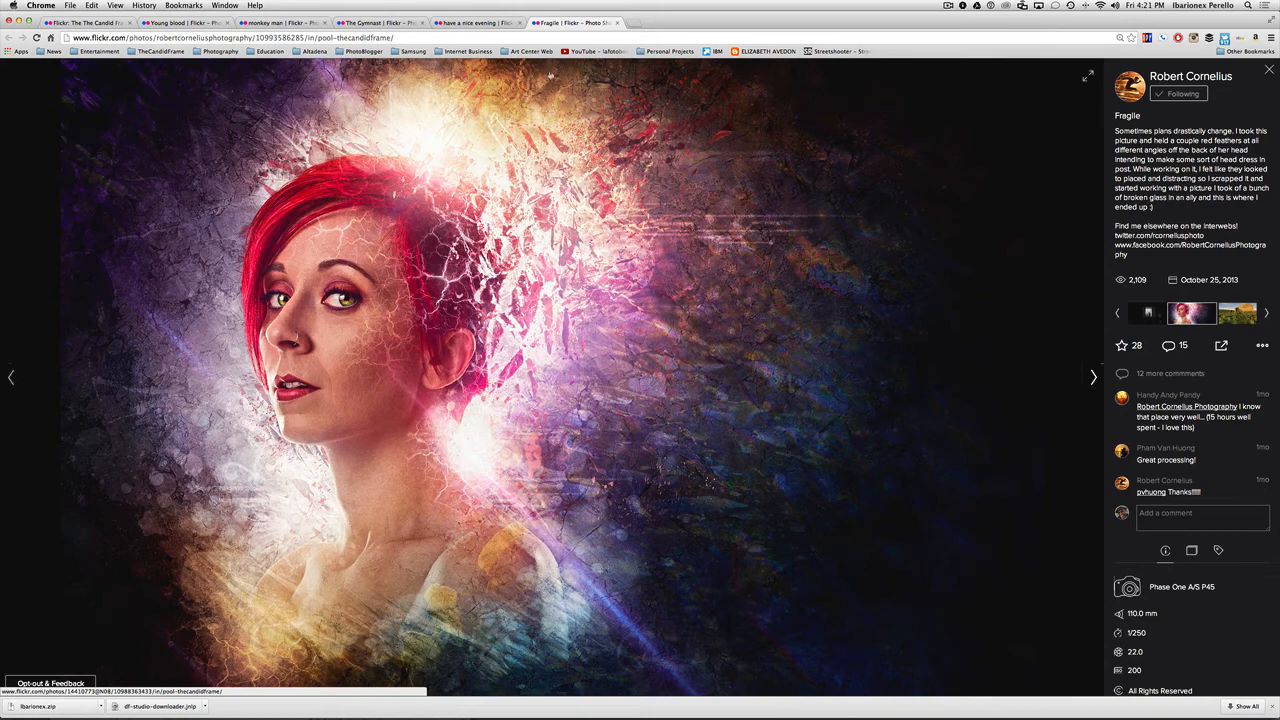
click(90, 25)
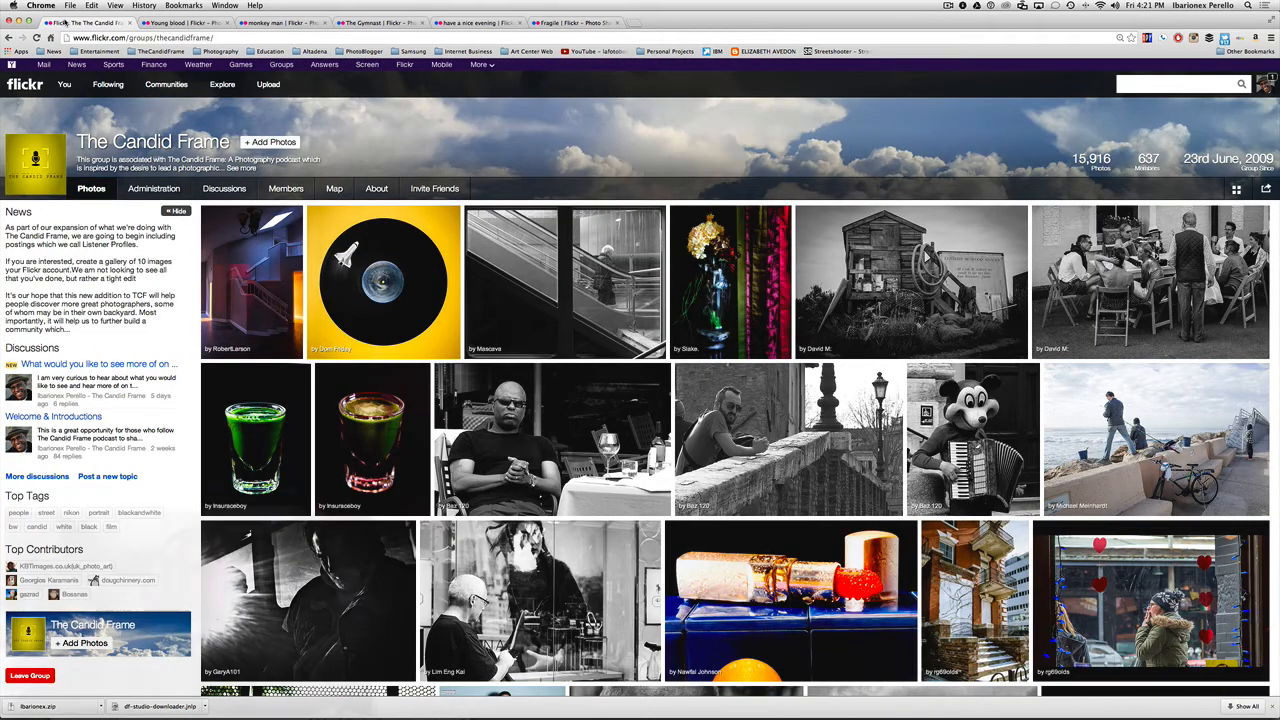